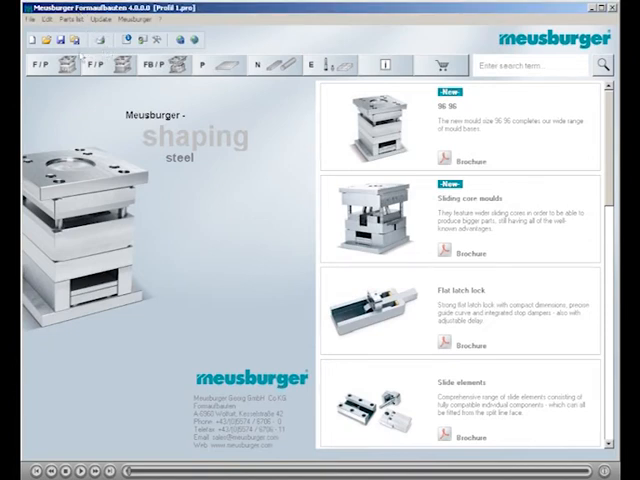
mouse_move(55, 67)
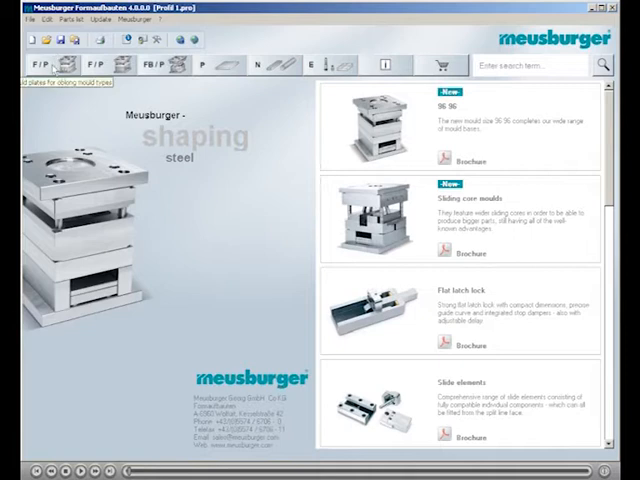
Show the oblong-mould plates and their list of mould sizes.
click(27, 64)
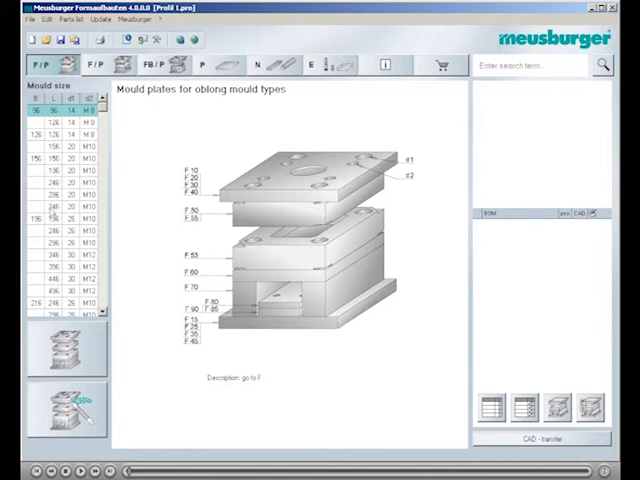
Select the 196 × 196 mould size to start the standard mould wizard.
click(55, 216)
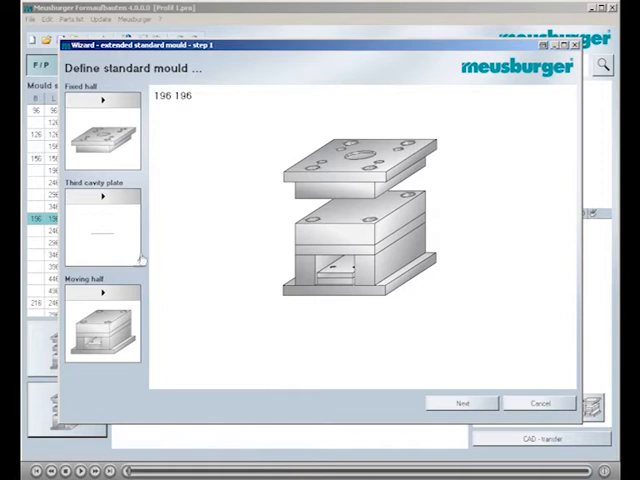
Advance the 196 × 196 wizard to step 2, Choose mould parts.
click(105, 293)
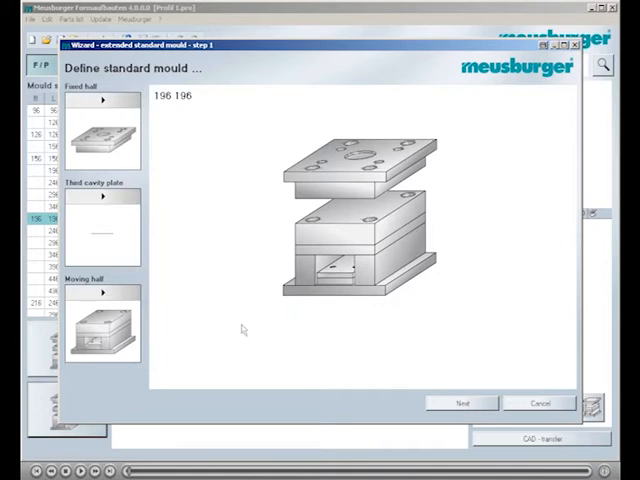
mouse_move(414, 353)
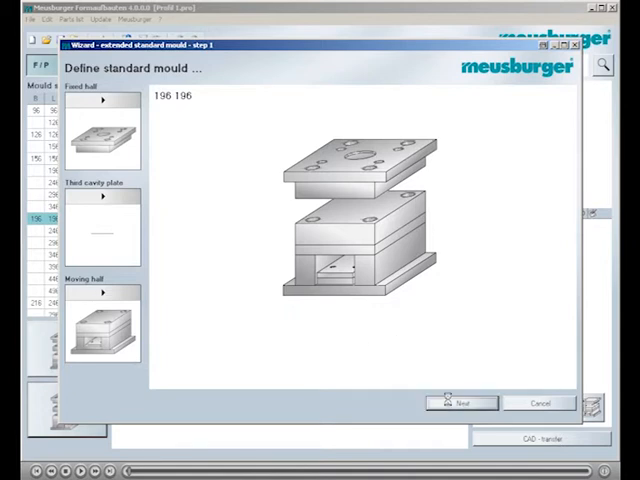
click(462, 403)
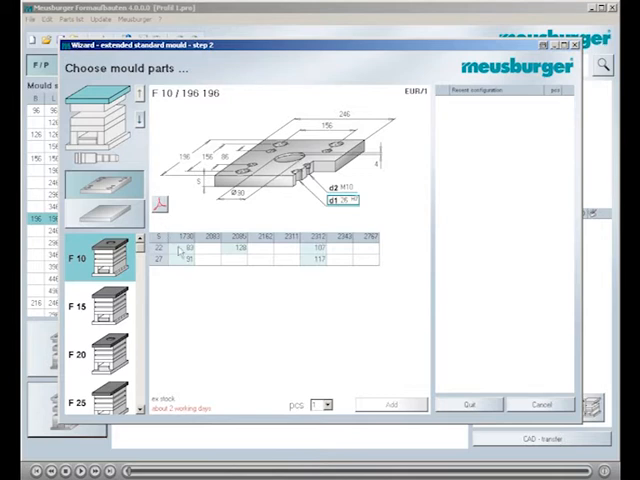
Add the F 10, F 50, F 70 and two further plates to Recent configuration.
click(103, 258)
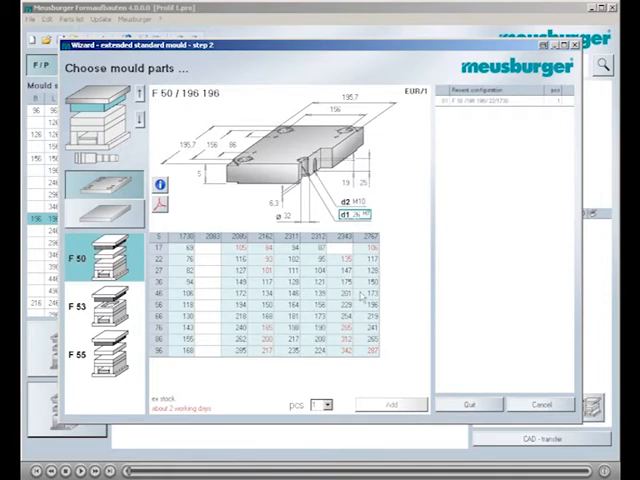
click(390, 405)
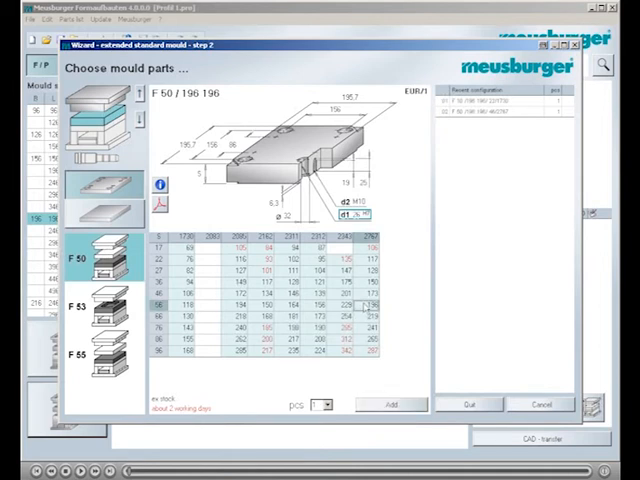
click(100, 258)
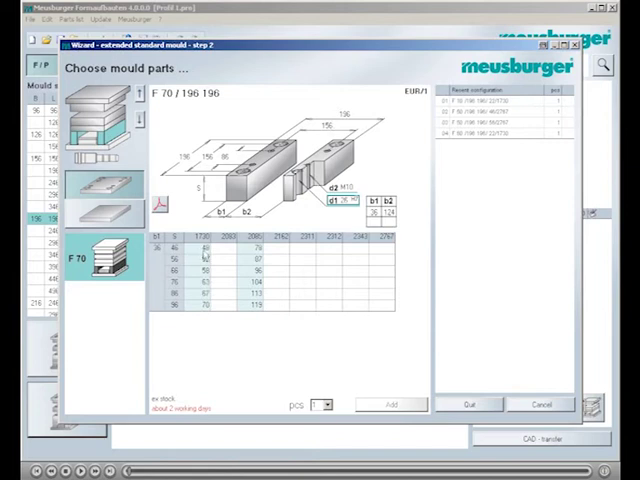
click(103, 350)
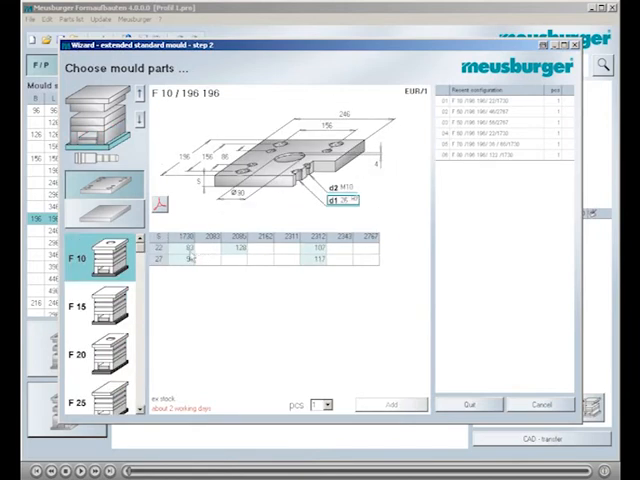
click(100, 300)
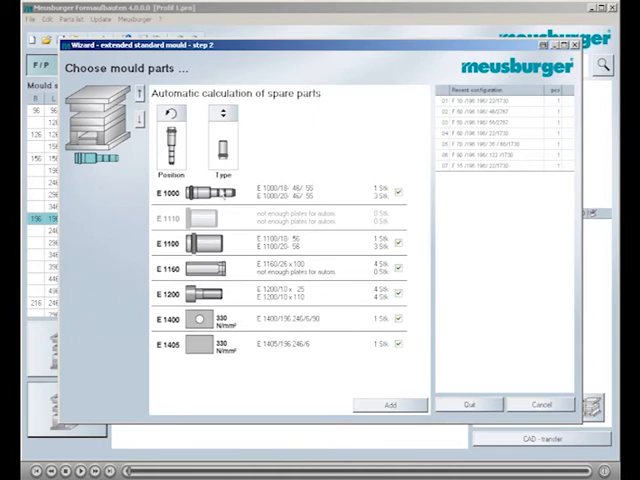
mouse_move(175, 160)
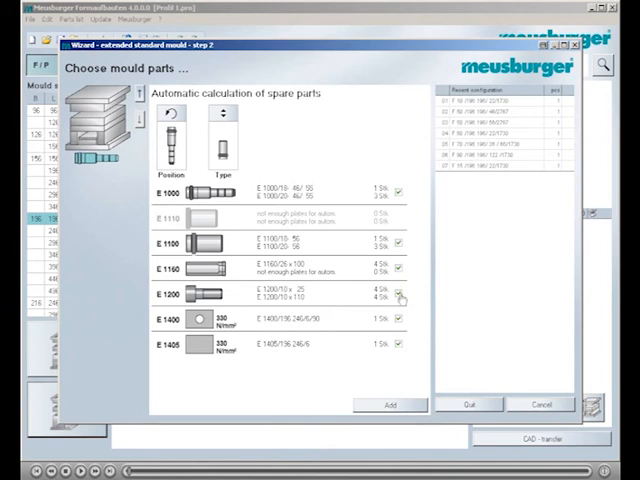
Add E-parts E 1000 to E 1405, keeping E 1200, and close the wizard.
click(398, 294)
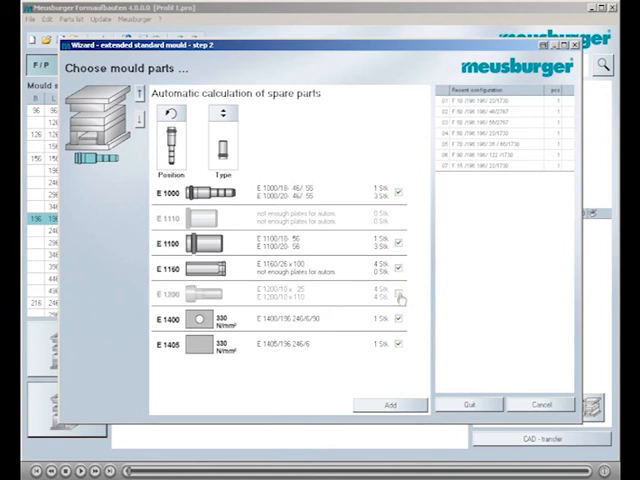
click(398, 296)
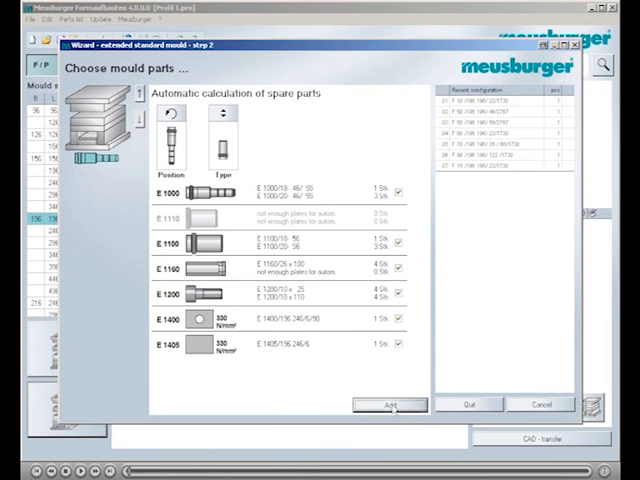
click(389, 404)
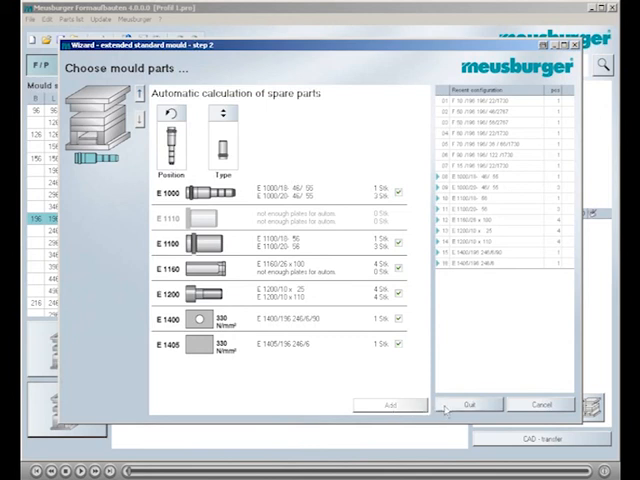
click(470, 404)
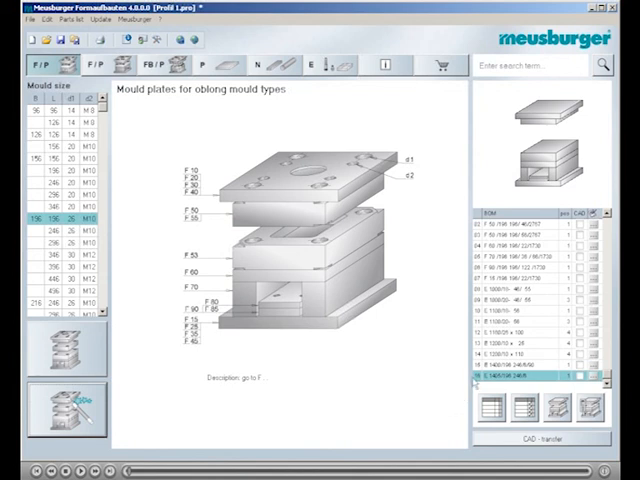
mouse_move(372, 438)
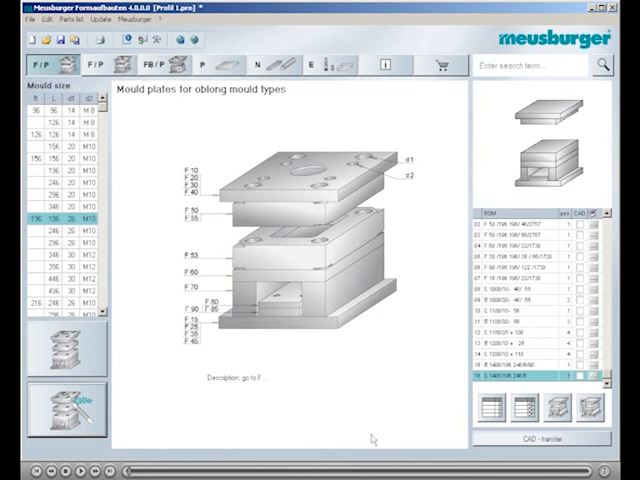